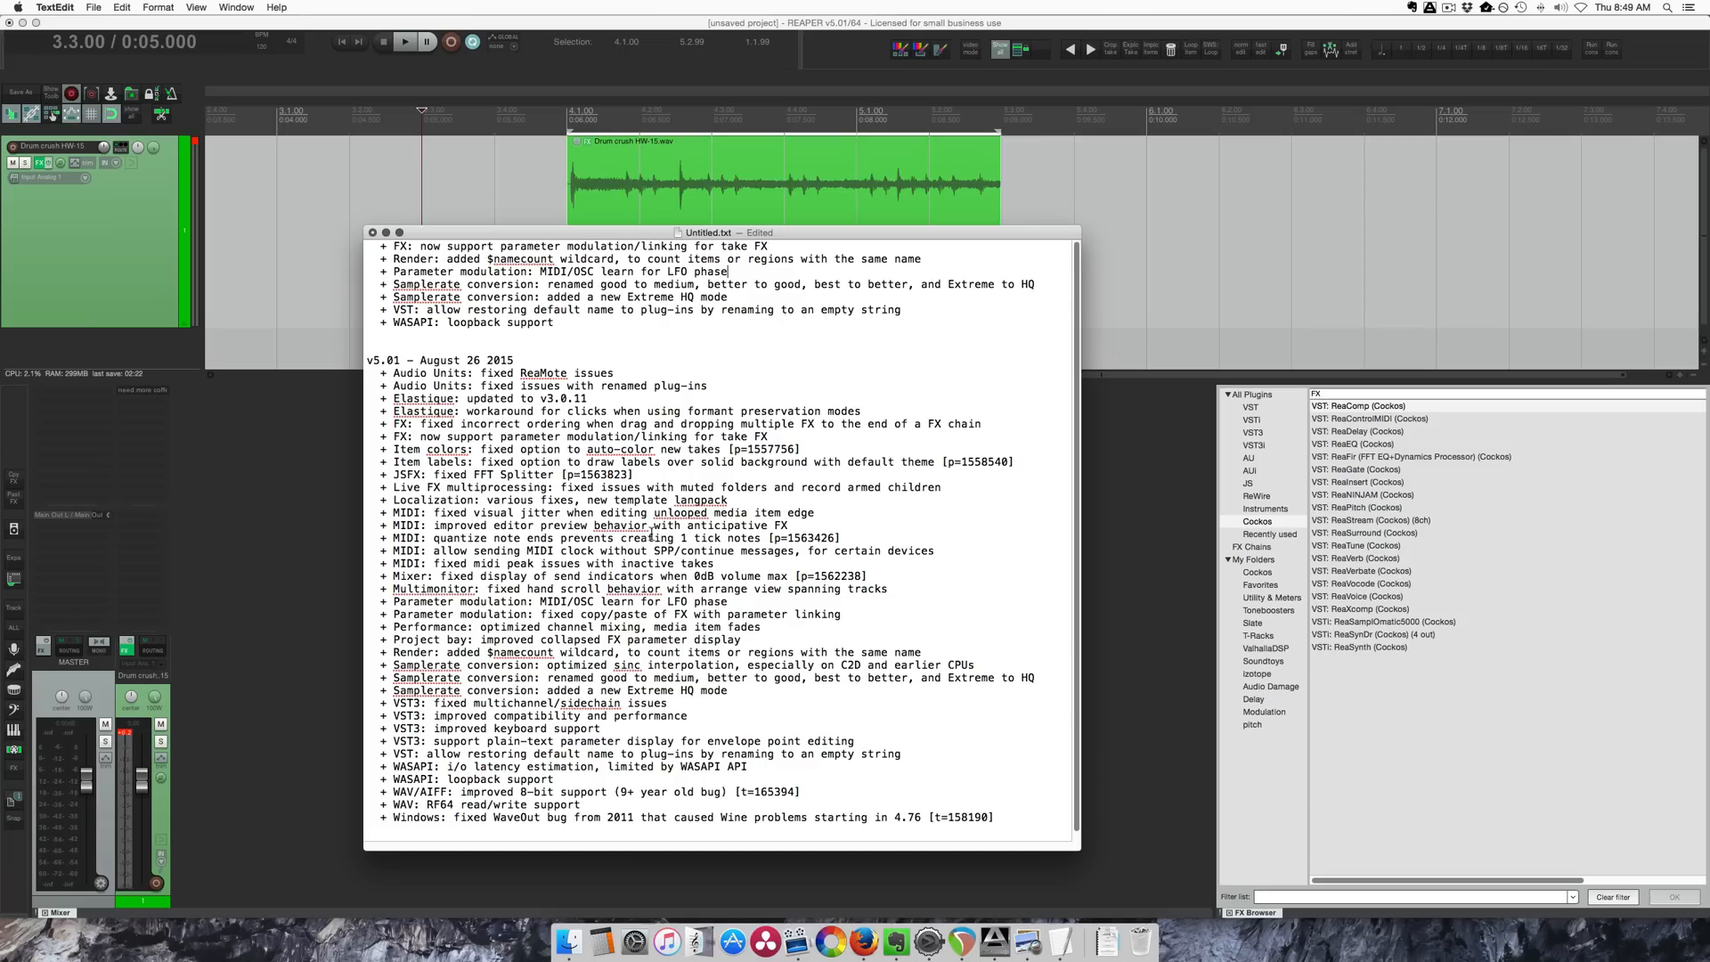
Step: Scroll down through the REAPER 5.01 changelog in TextEdit
{"action": "scroll", "scroll_direction": "down", "scroll_amount": 3}
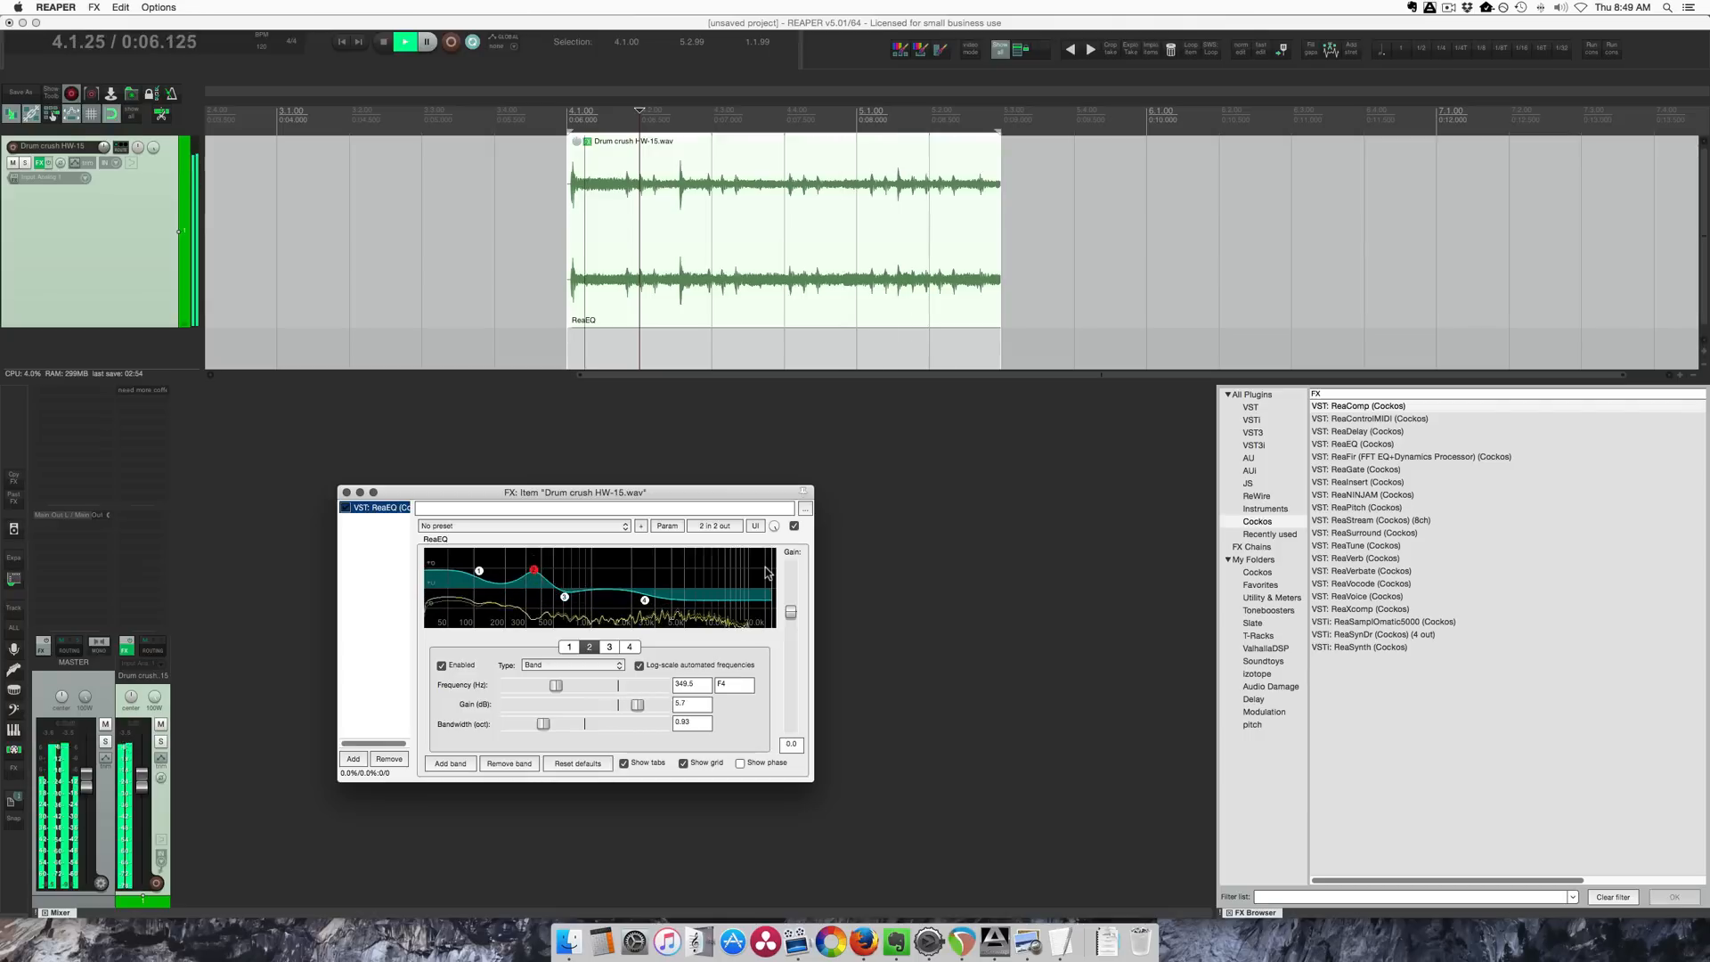
Step: Enable sine LFO modulation on ReaEQ Gain-Band 2, cancelling the phase Learn prompt
{"action": "left_click", "coordinate": [667, 525]}
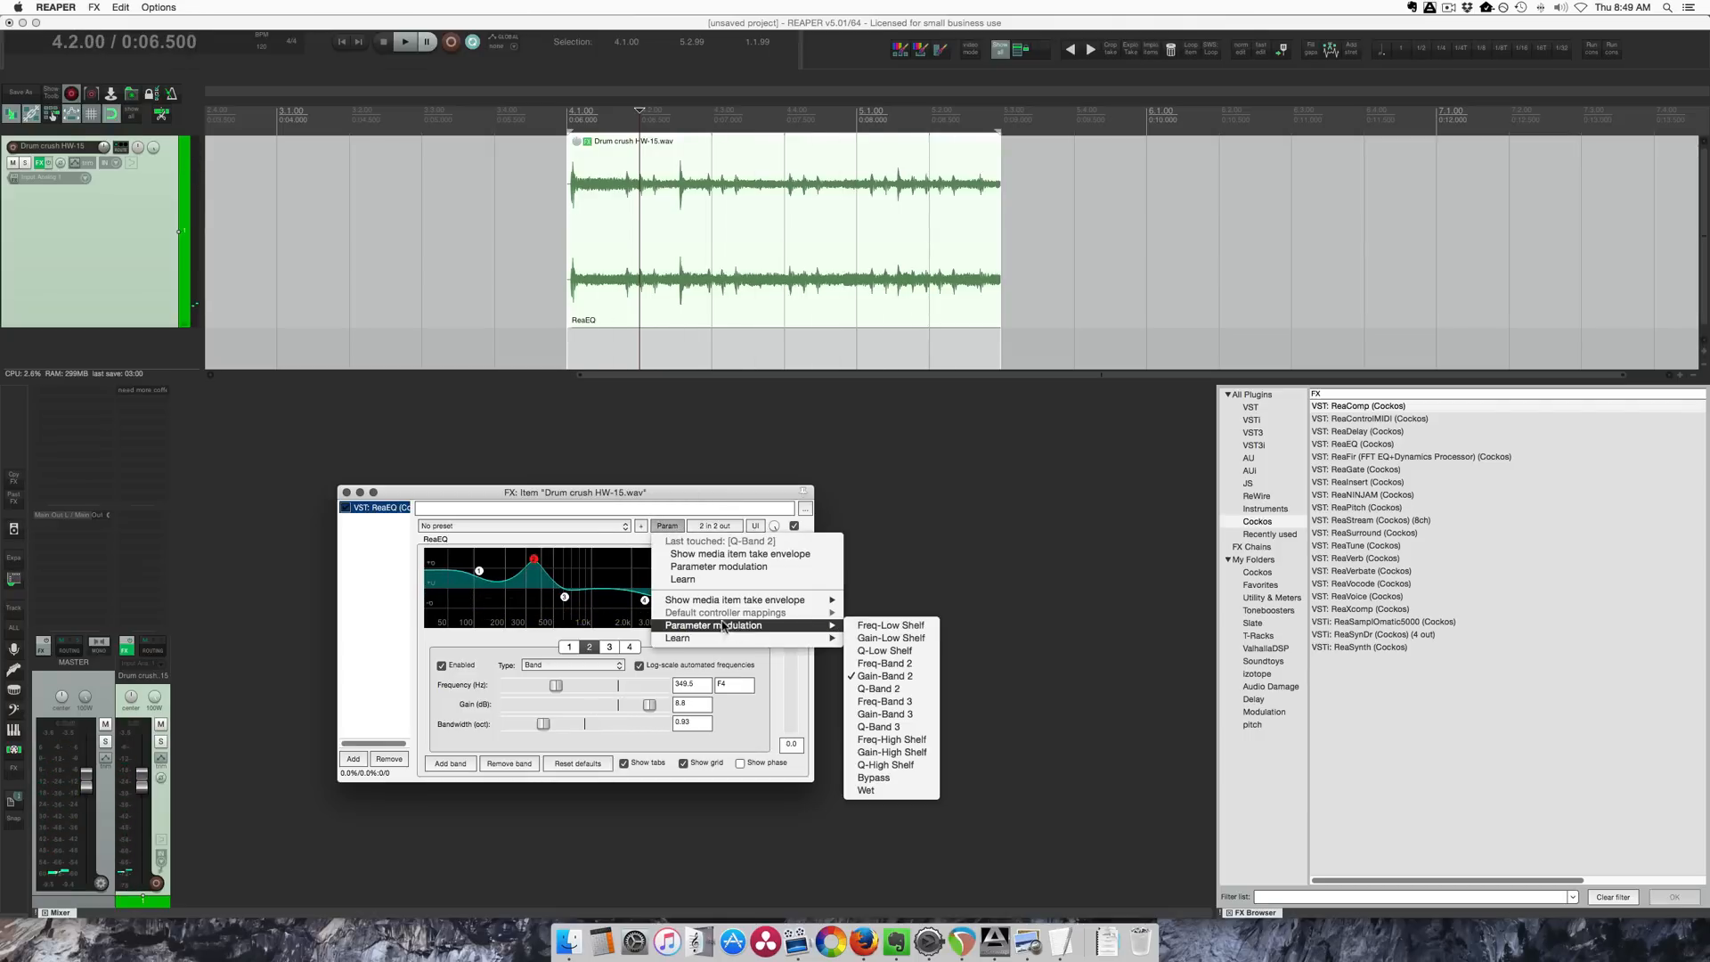
{"action": "left_click", "coordinate": [884, 675]}
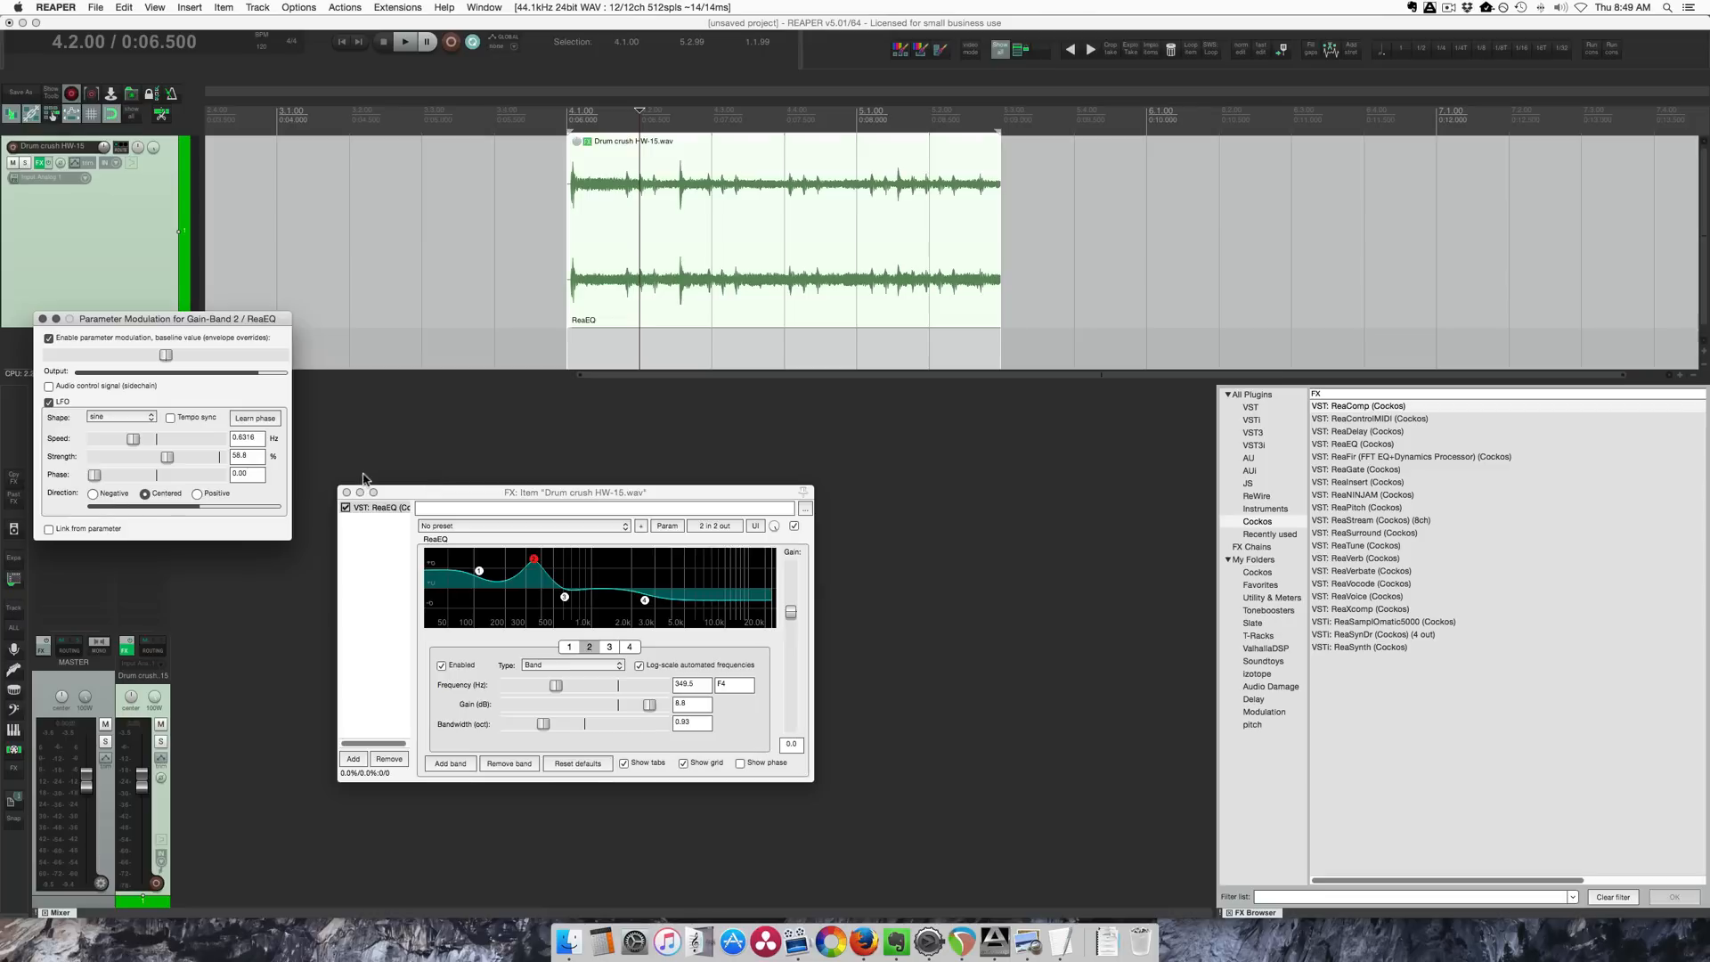
{"action": "left_click_drag", "start_coordinate": [164, 318], "coordinate": [295, 275]}
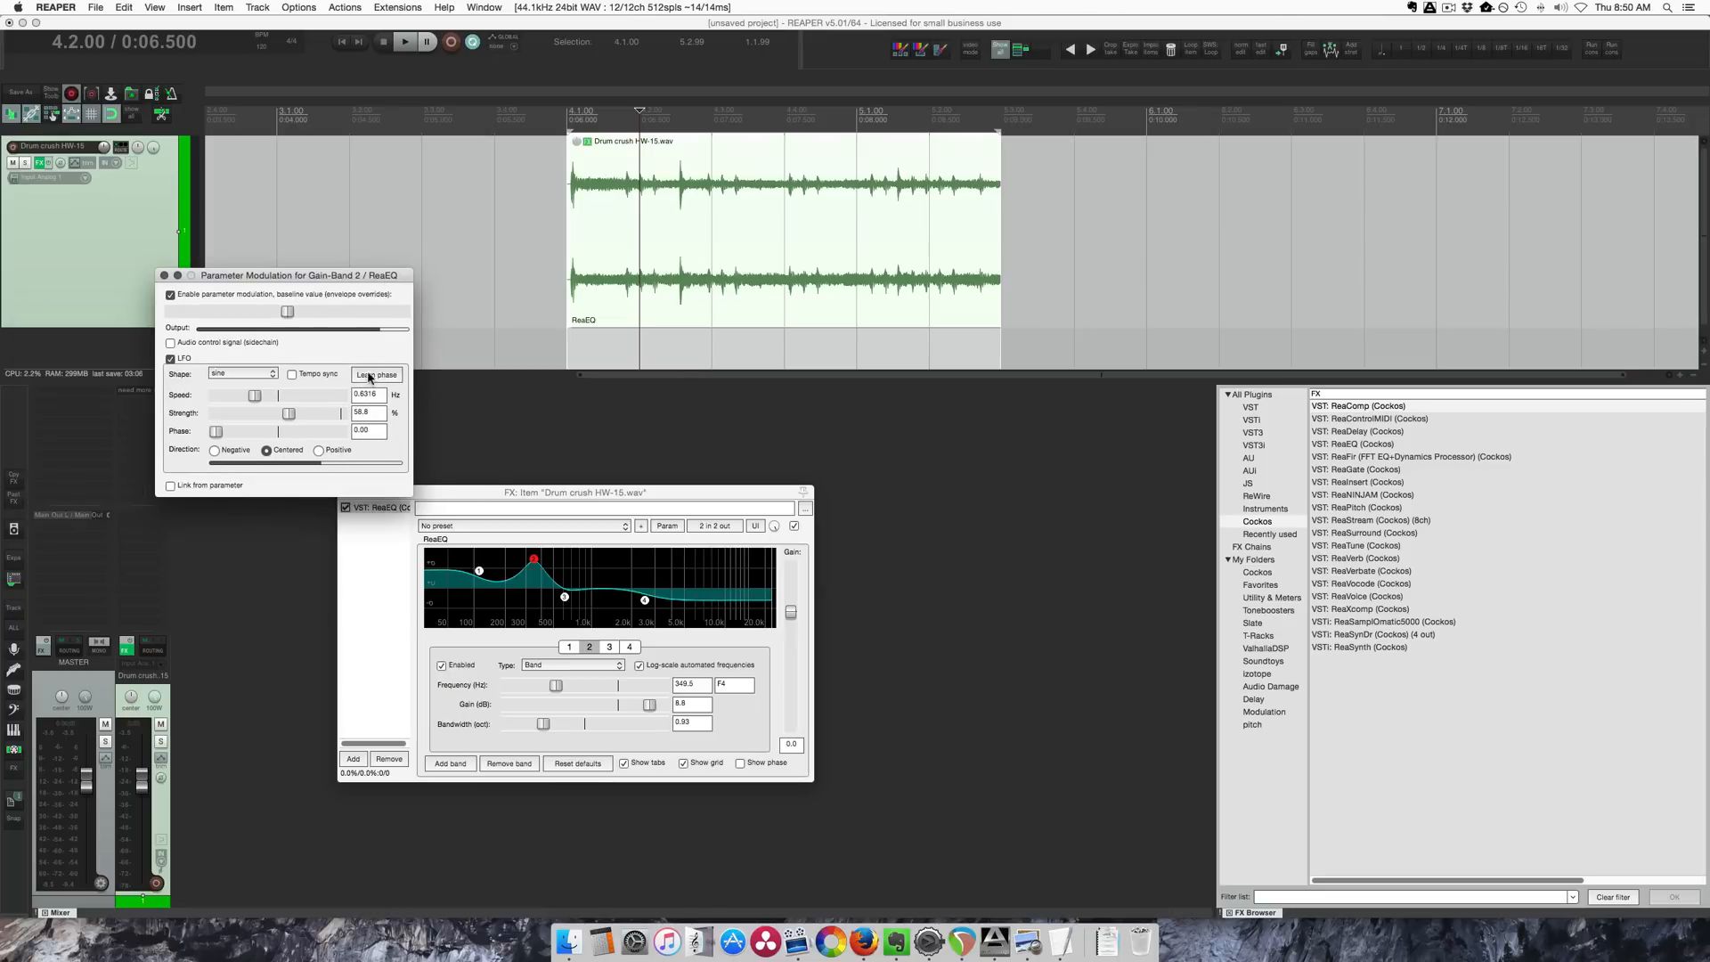
{"action": "left_click", "coordinate": [376, 374]}
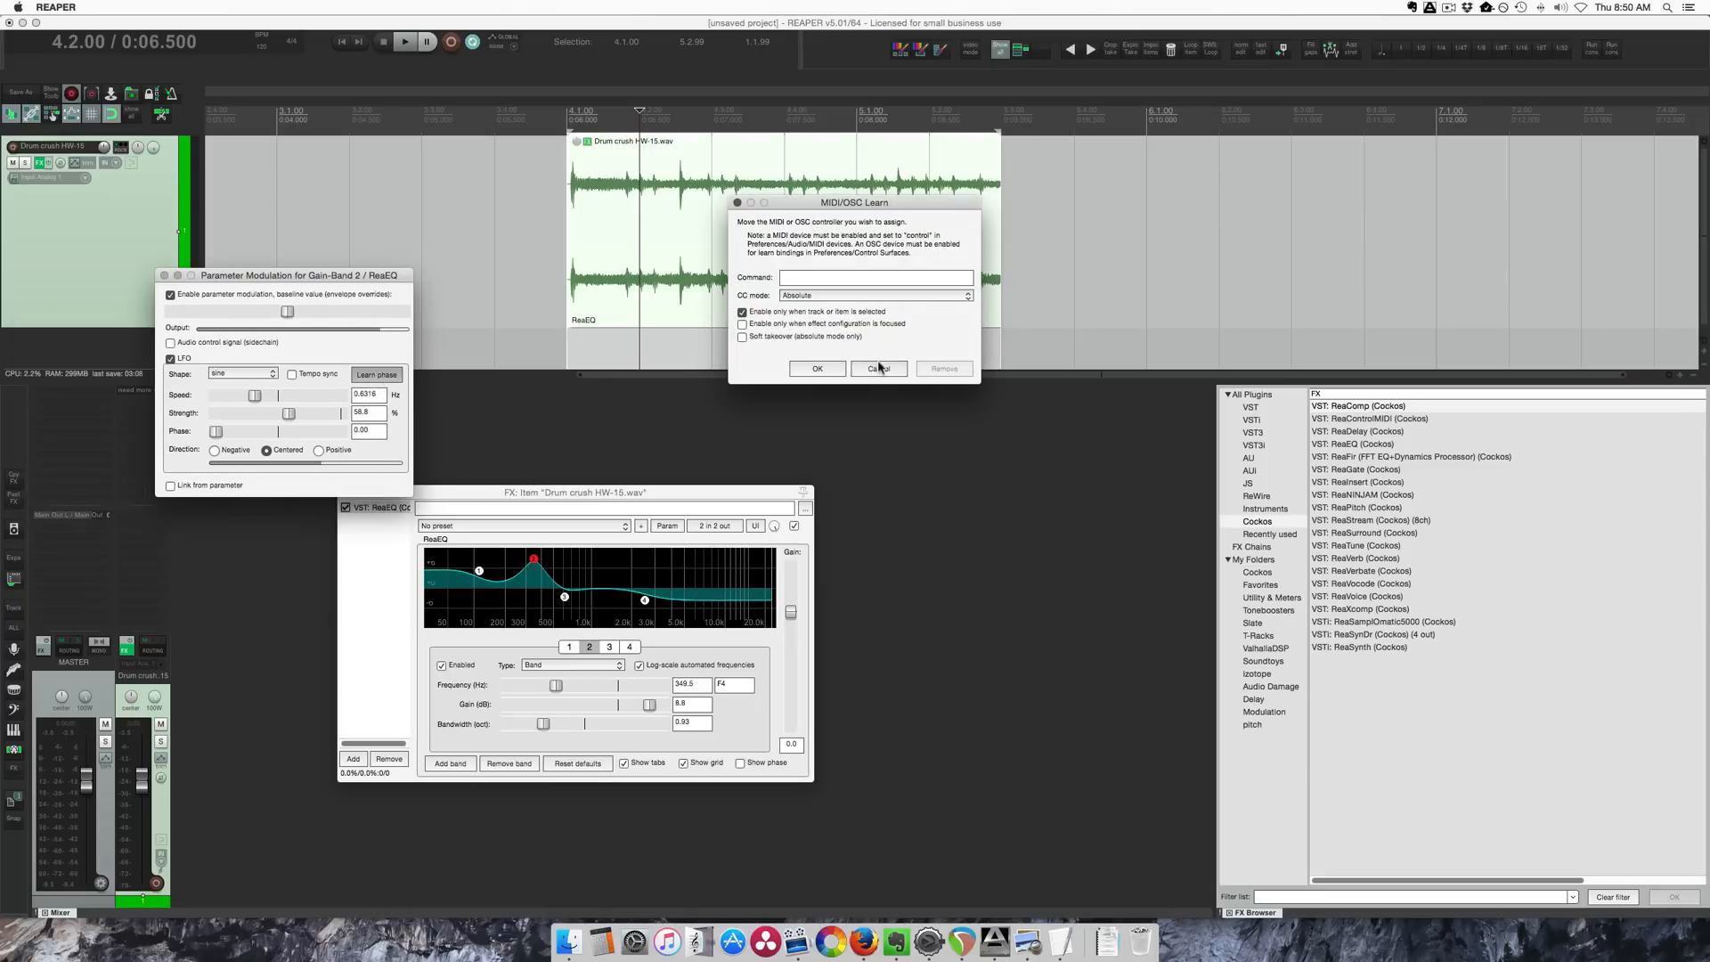
{"action": "left_click", "coordinate": [879, 368]}
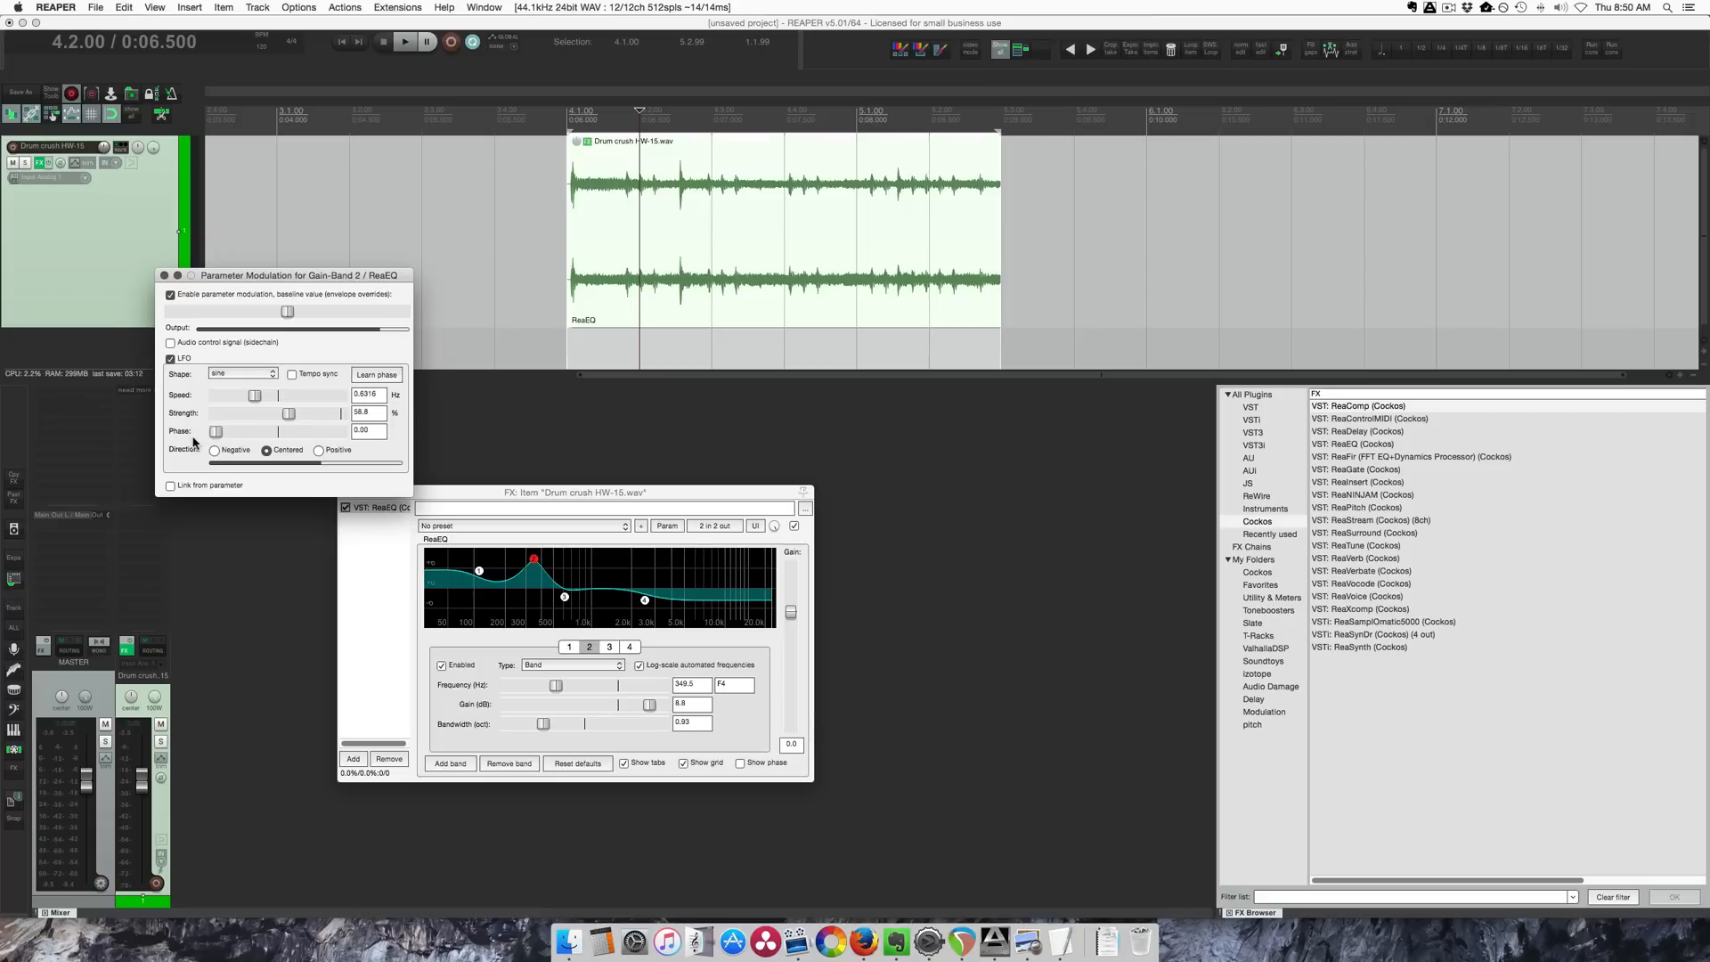
{"action": "mouse_move", "coordinate": [246, 441]}
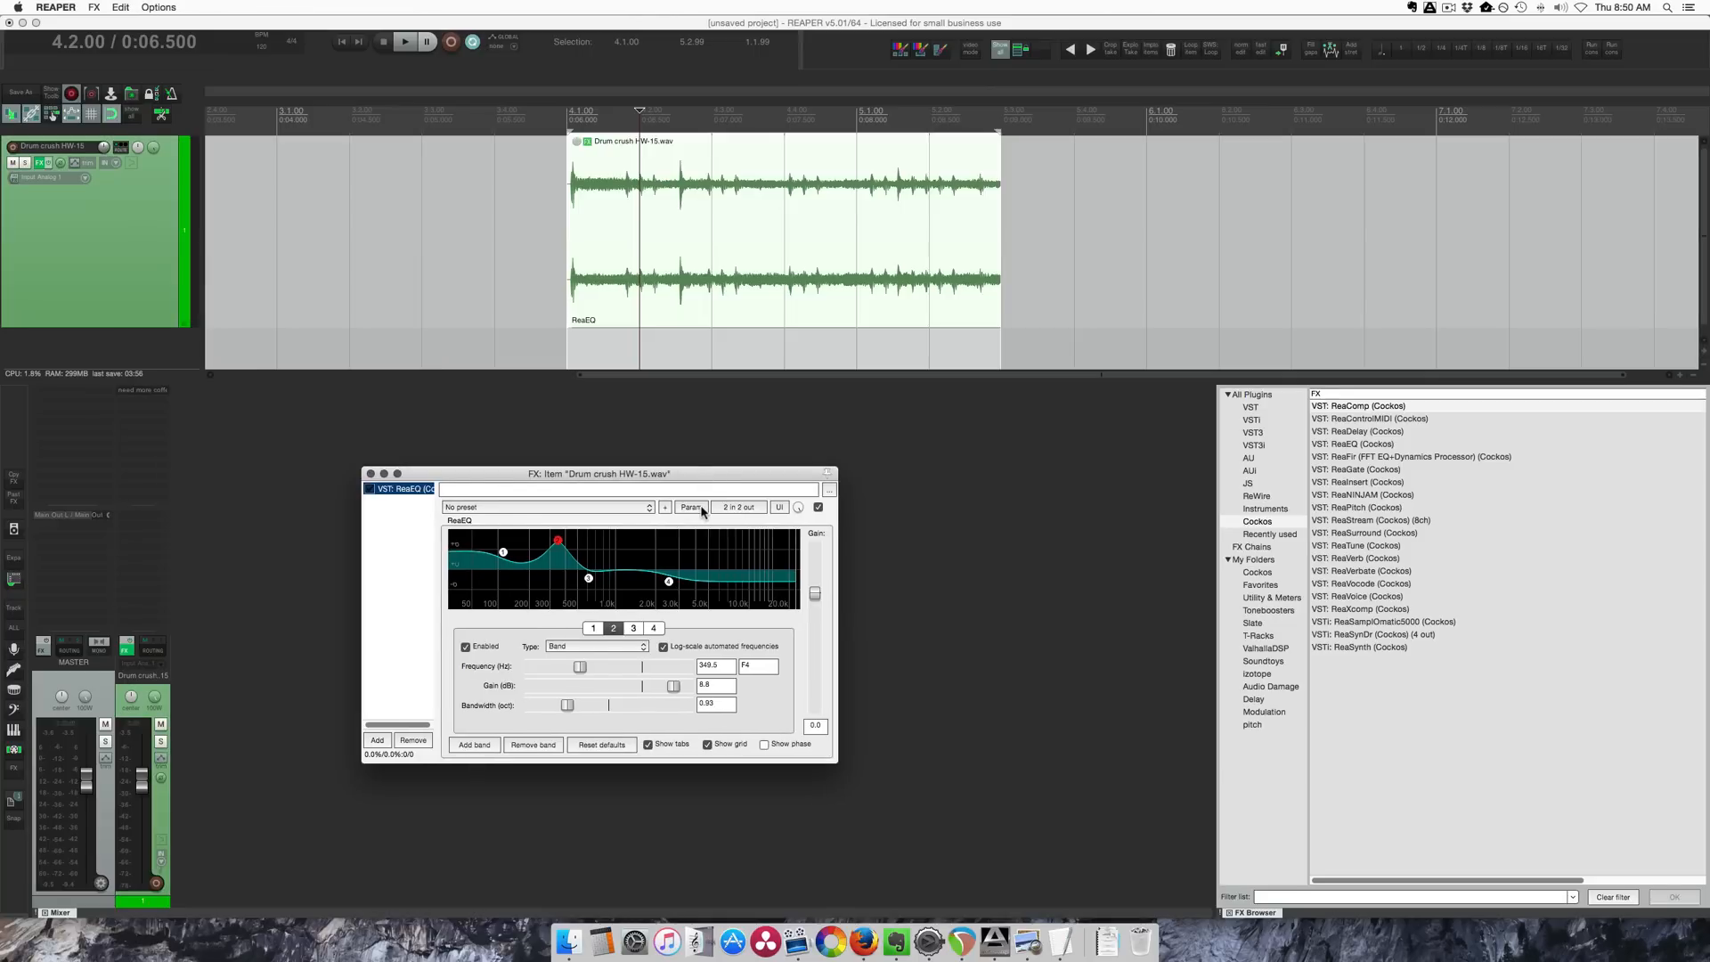
Step: Close the item's ReaEQ FX window
{"action": "left_click", "coordinate": [690, 507]}
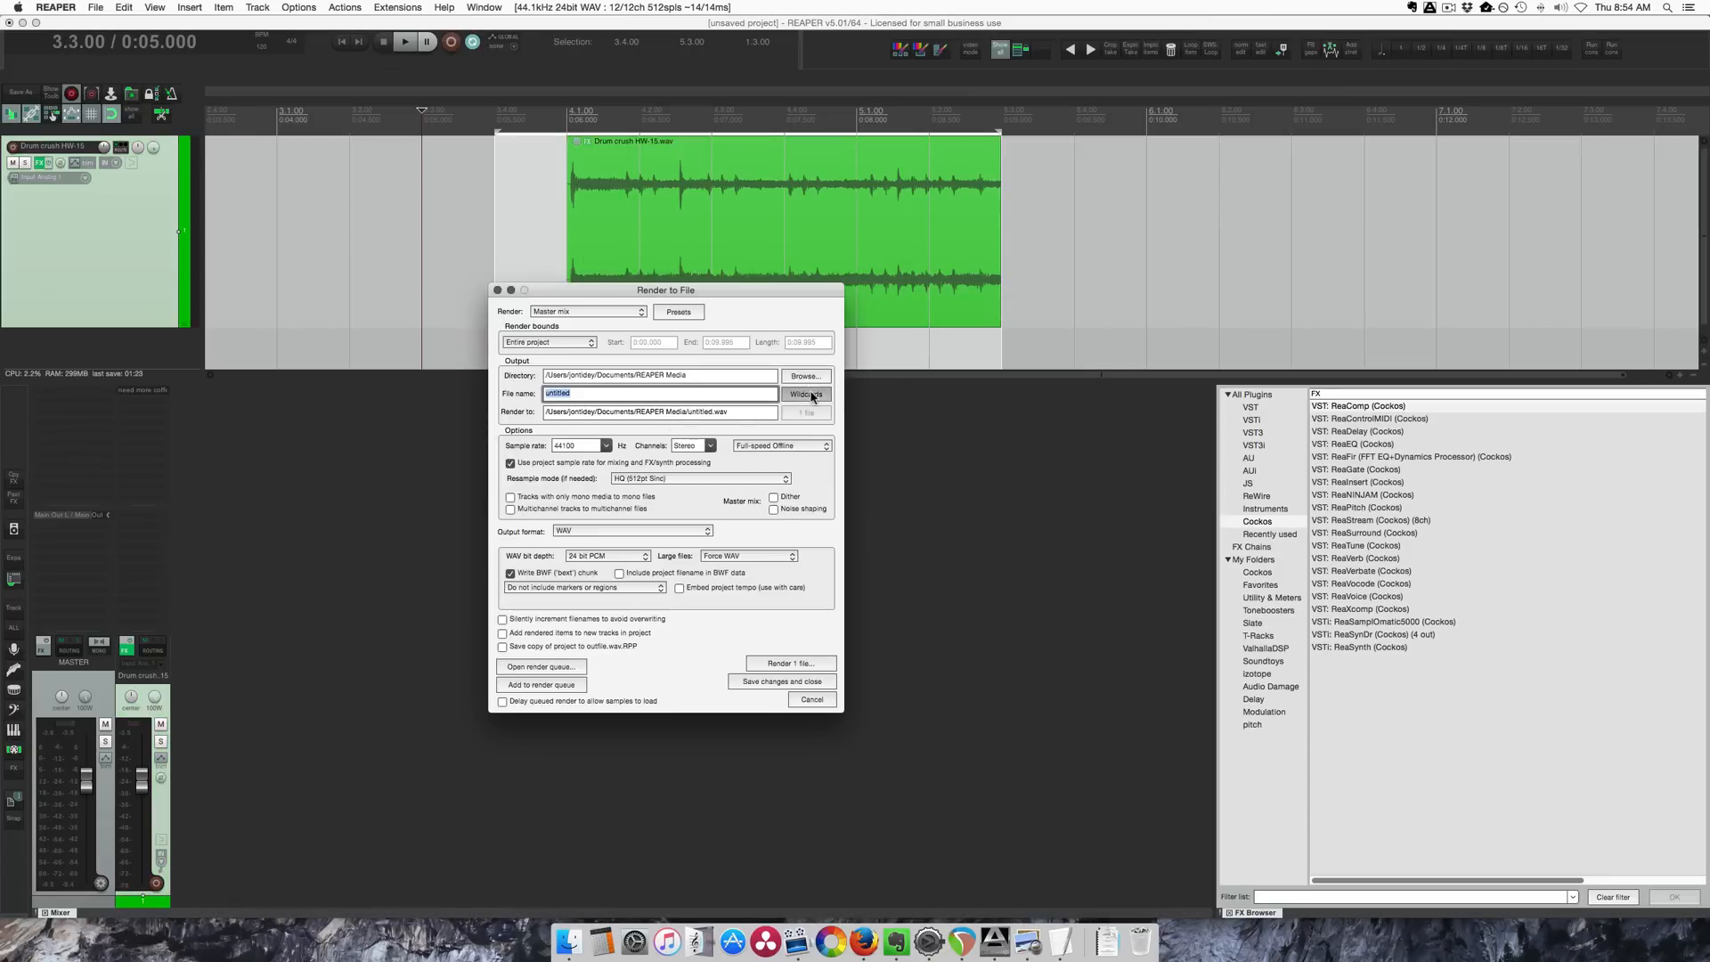
{"action": "left_click", "coordinate": [806, 394]}
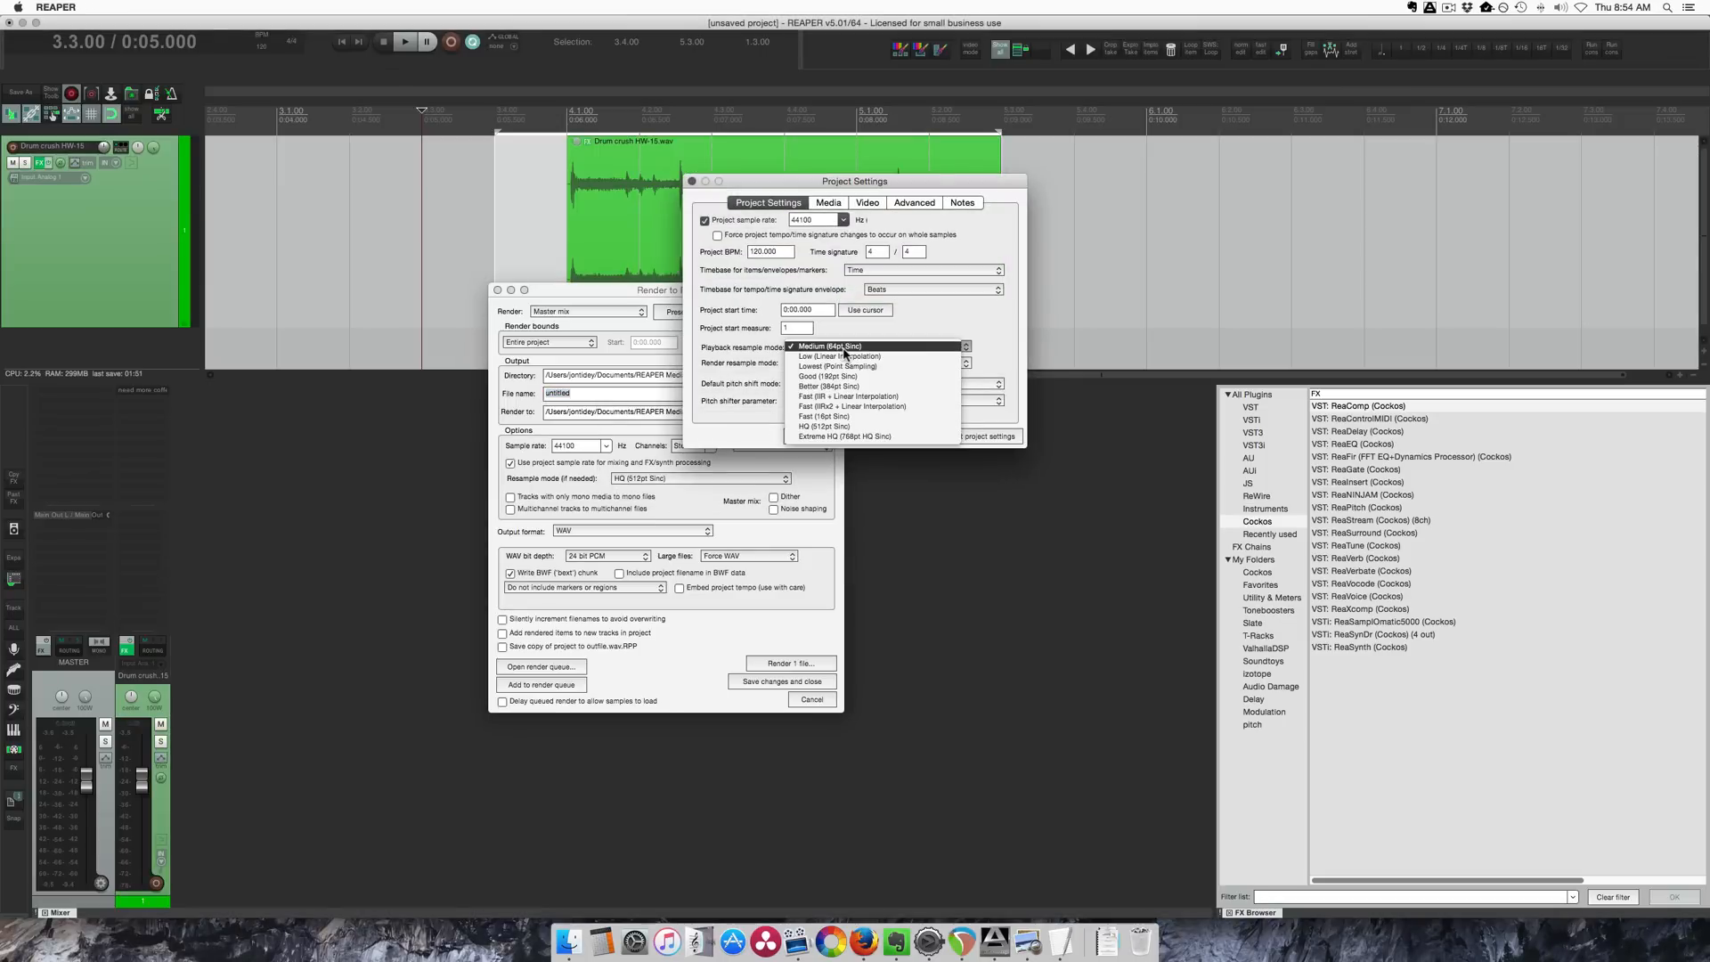
{"action": "mouse_move", "coordinate": [856, 376]}
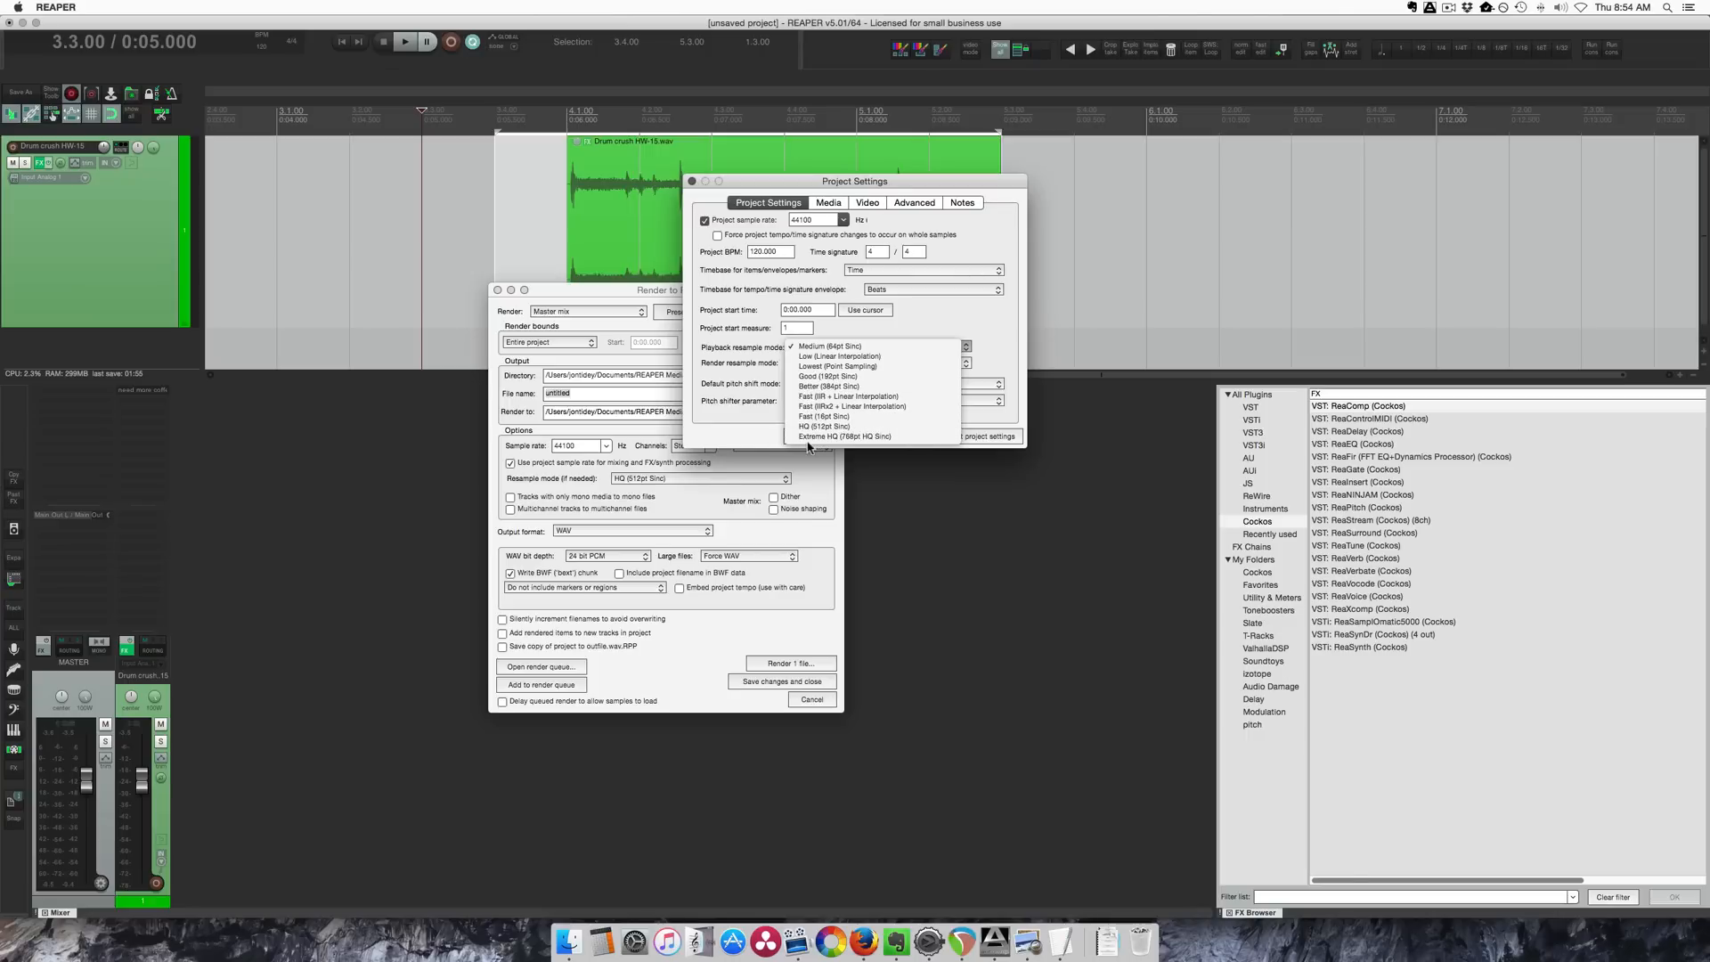
{"action": "mouse_move", "coordinate": [873, 436]}
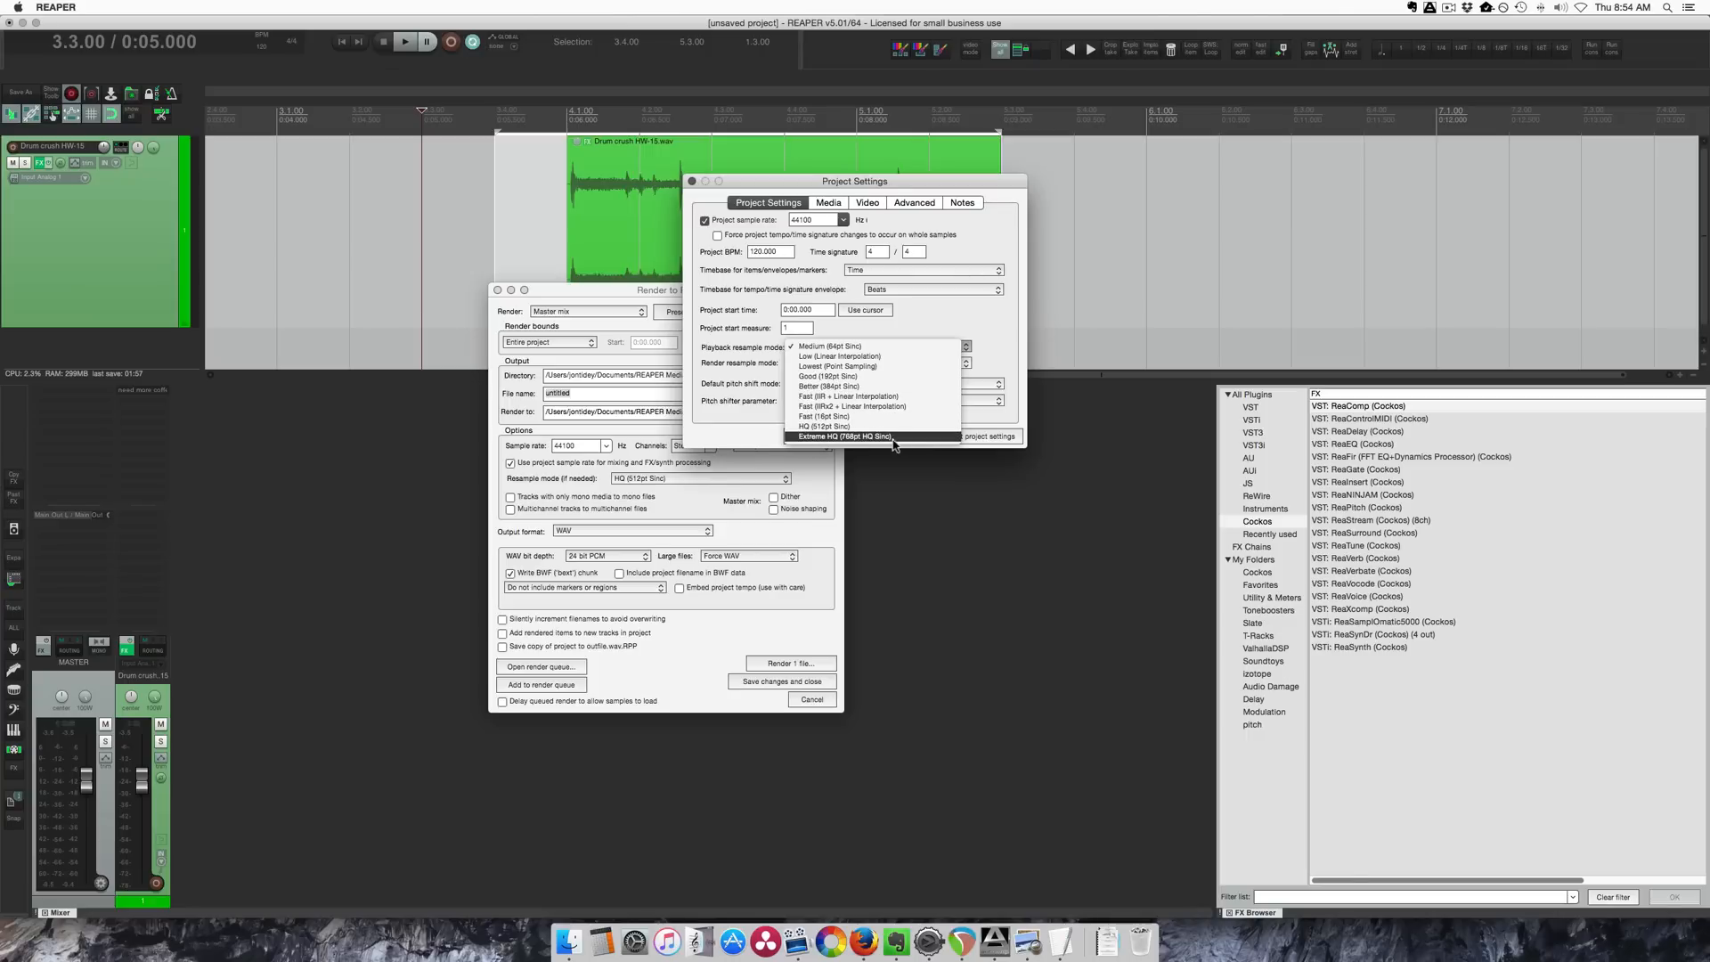
{"action": "mouse_move", "coordinate": [840, 426]}
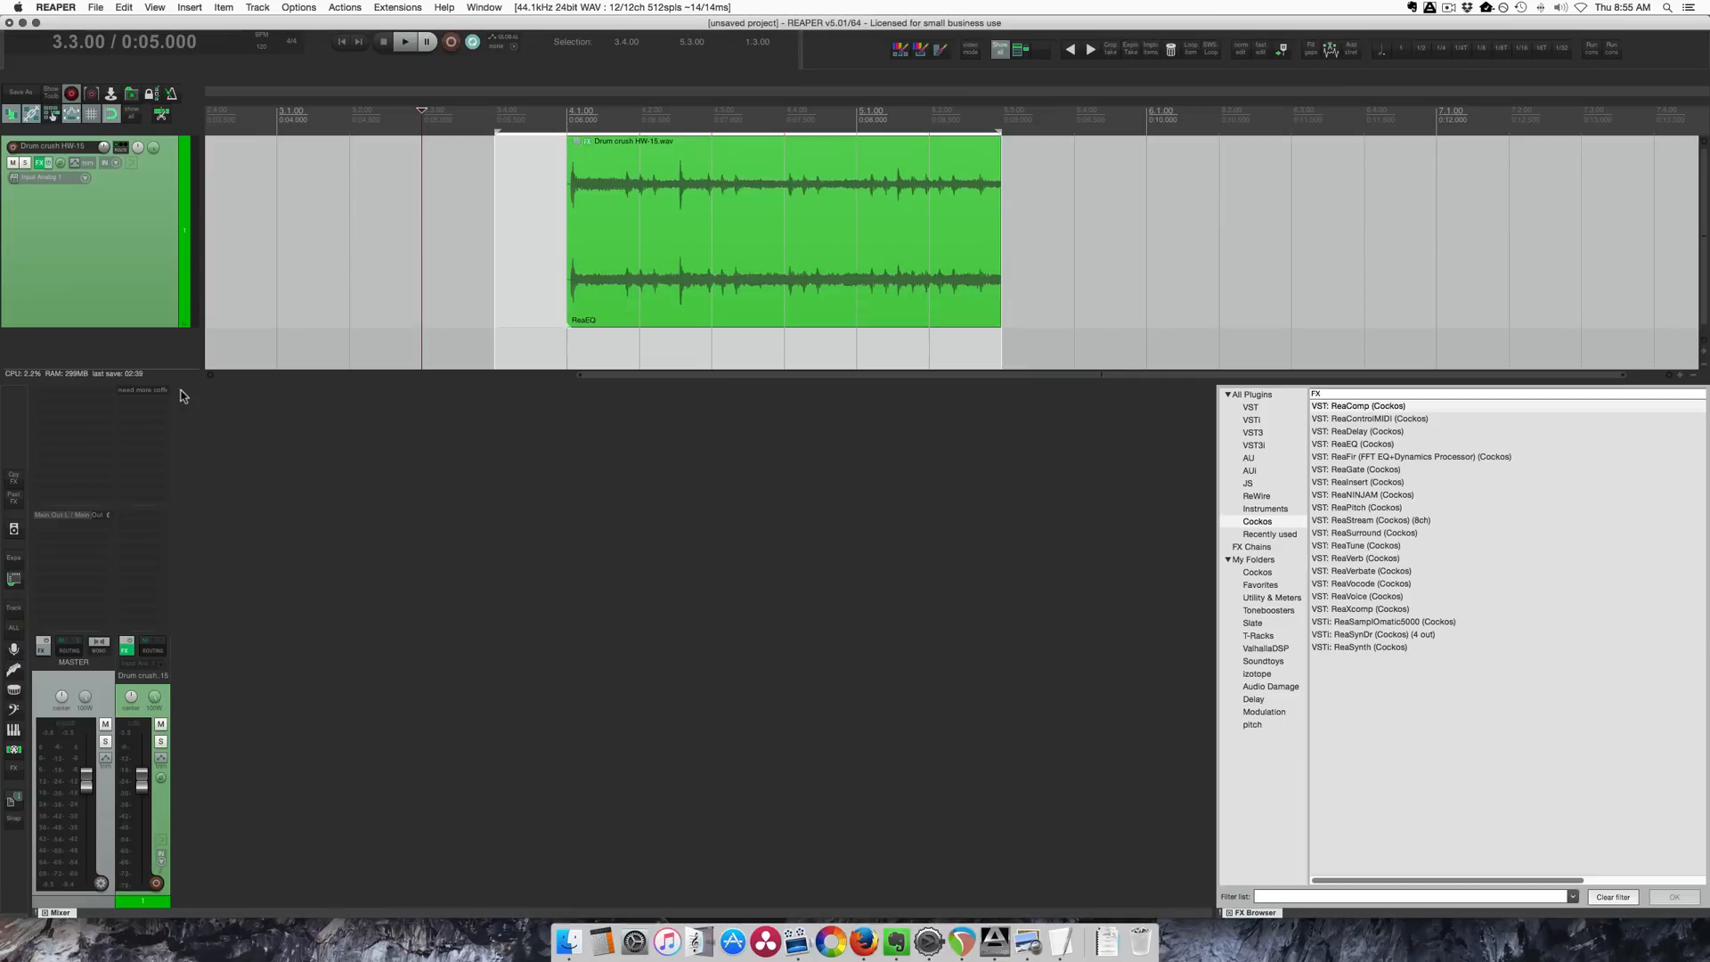
{"action": "mouse_move", "coordinate": [150, 395]}
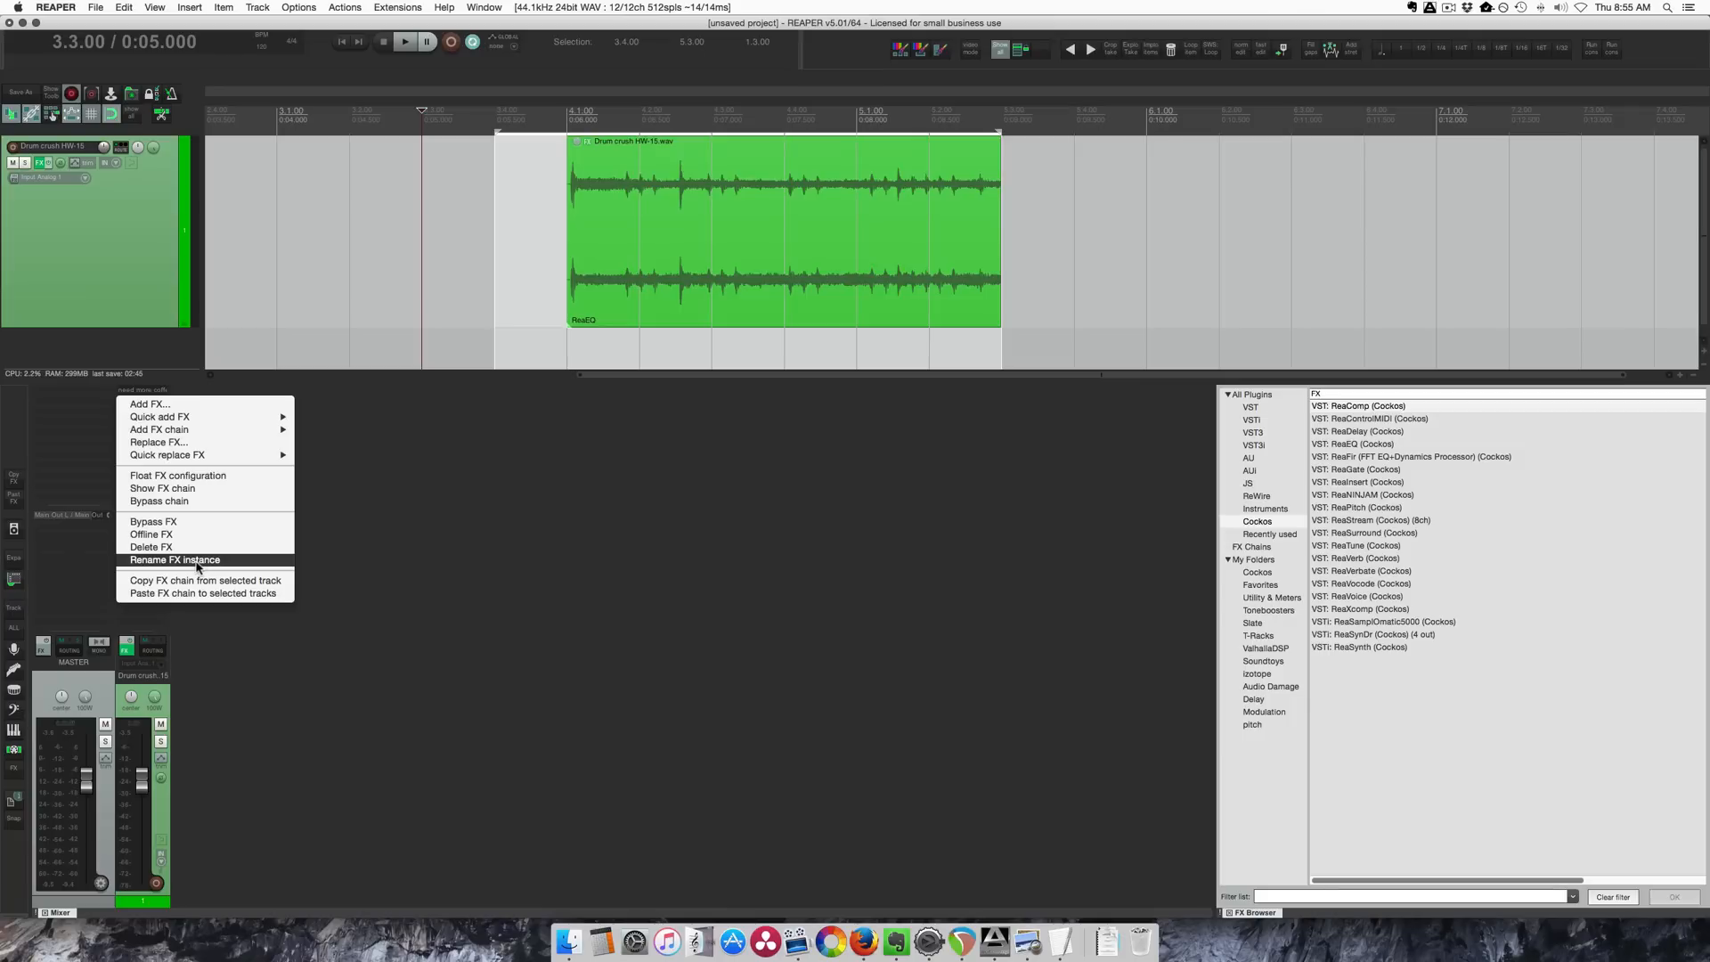
Step: Rename the track FX instance with an empty name to restore 'ReaComp'
{"action": "left_click", "coordinate": [174, 560]}
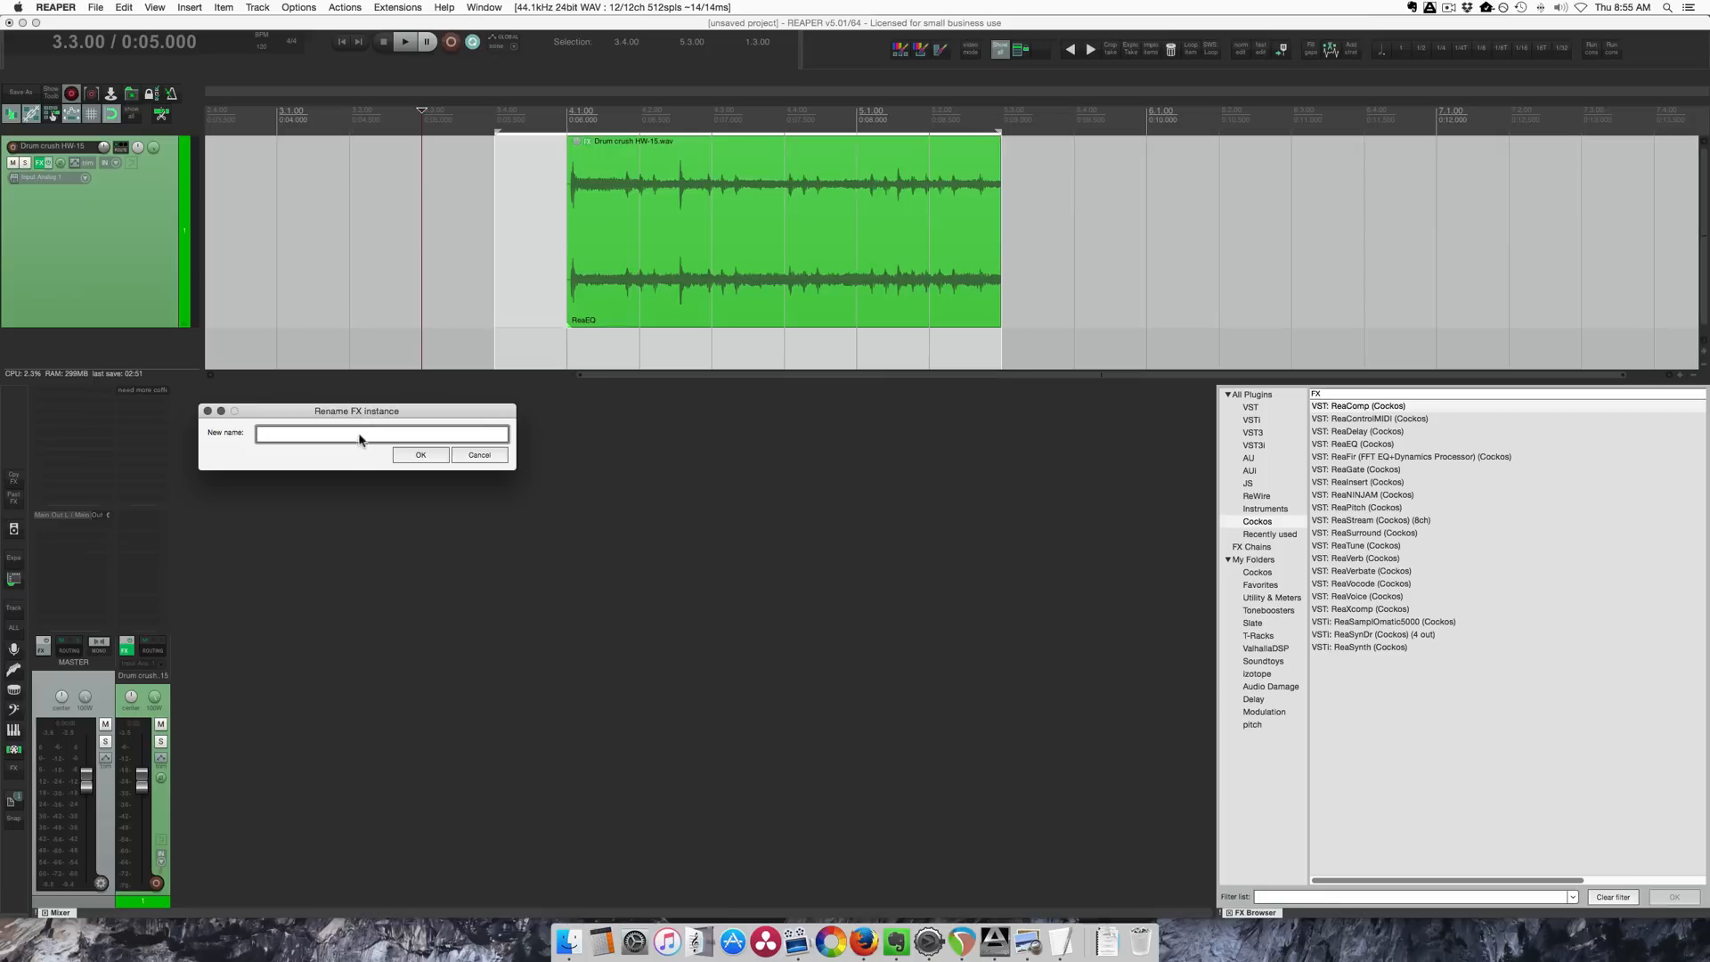
{"action": "left_click", "coordinate": [479, 455]}
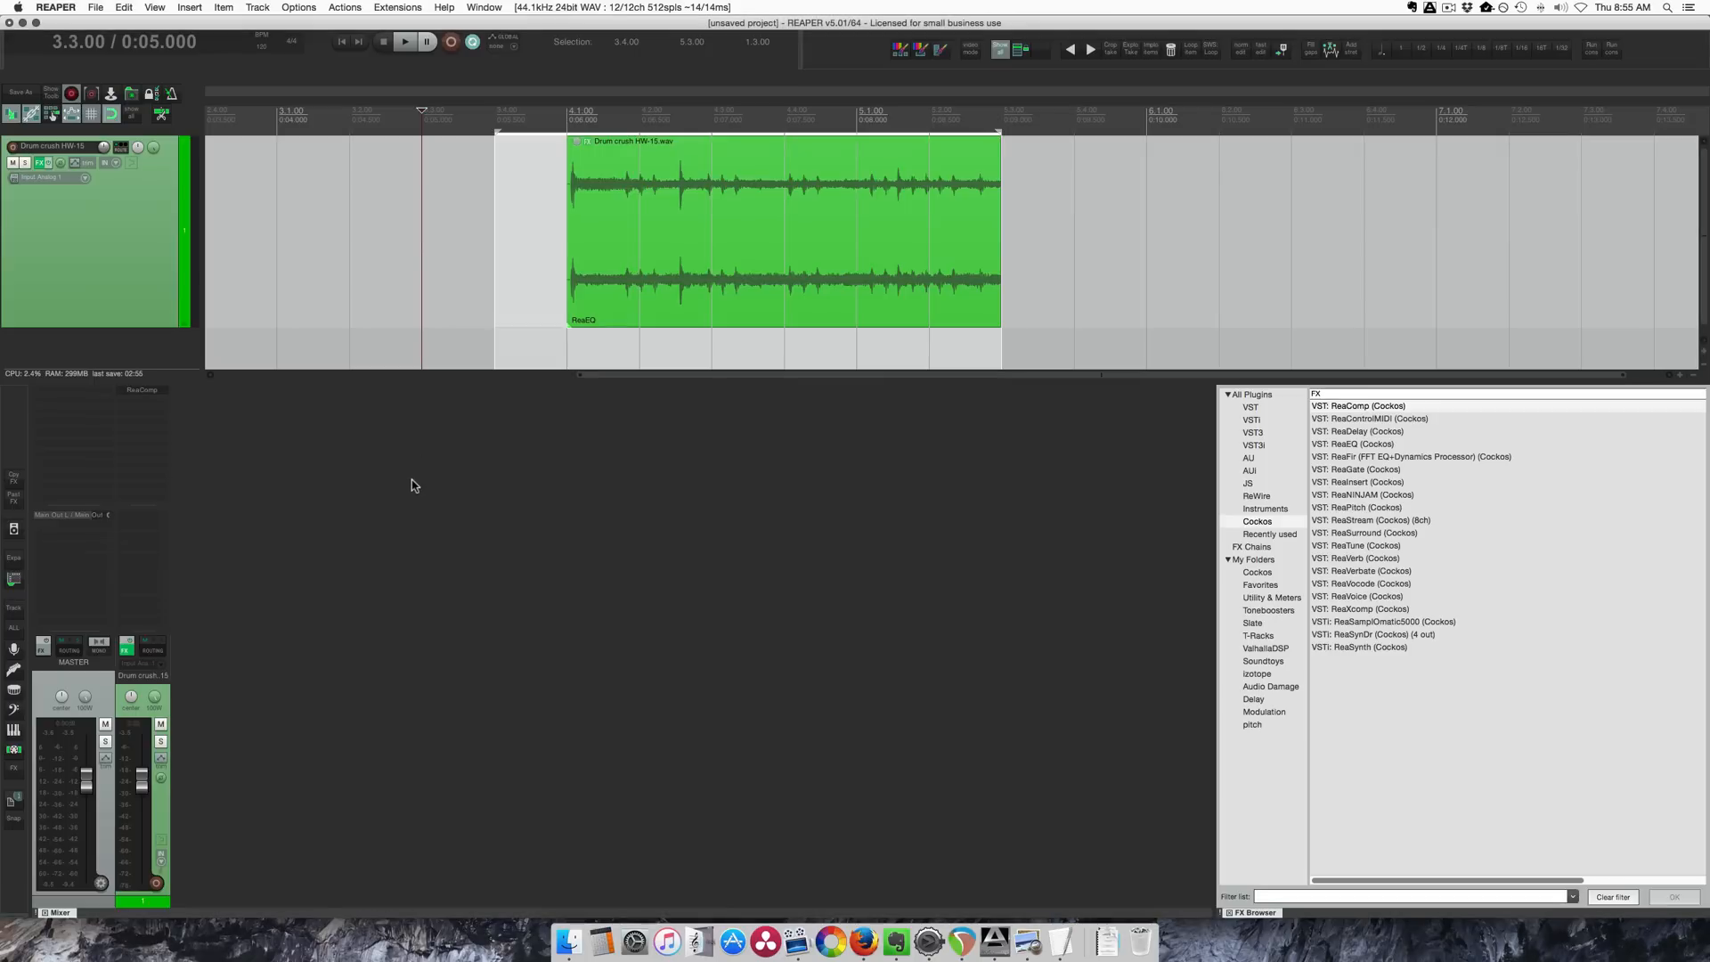